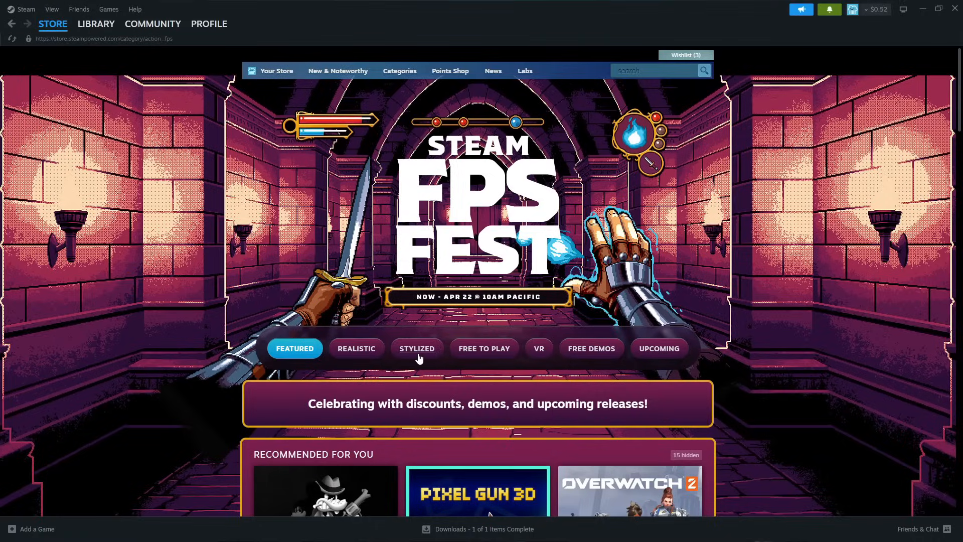
Step: Scroll past Recommended, Popular Titles and PVE to the Browse Games list with English filter
scroll("down", 3)
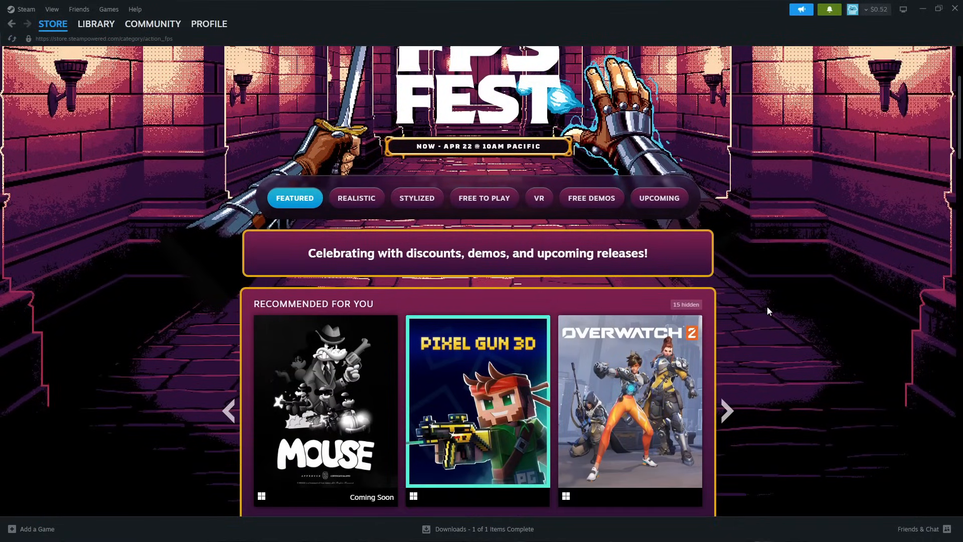
scroll("down", 3)
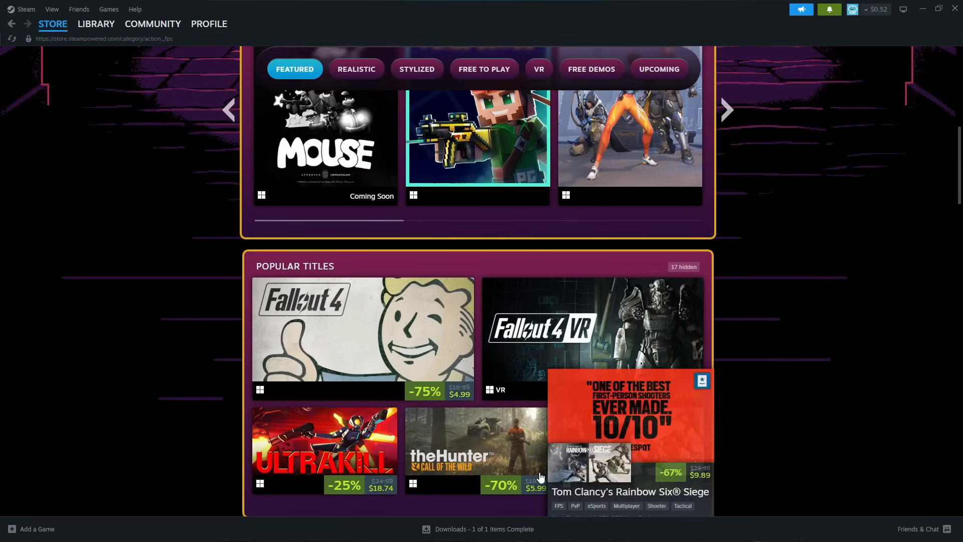
scroll("down", 3)
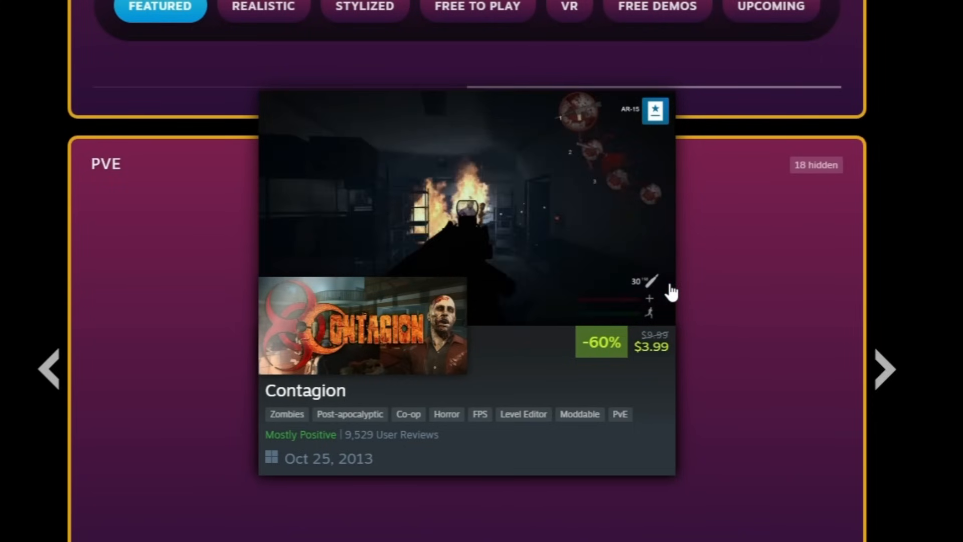
scroll("down", 3)
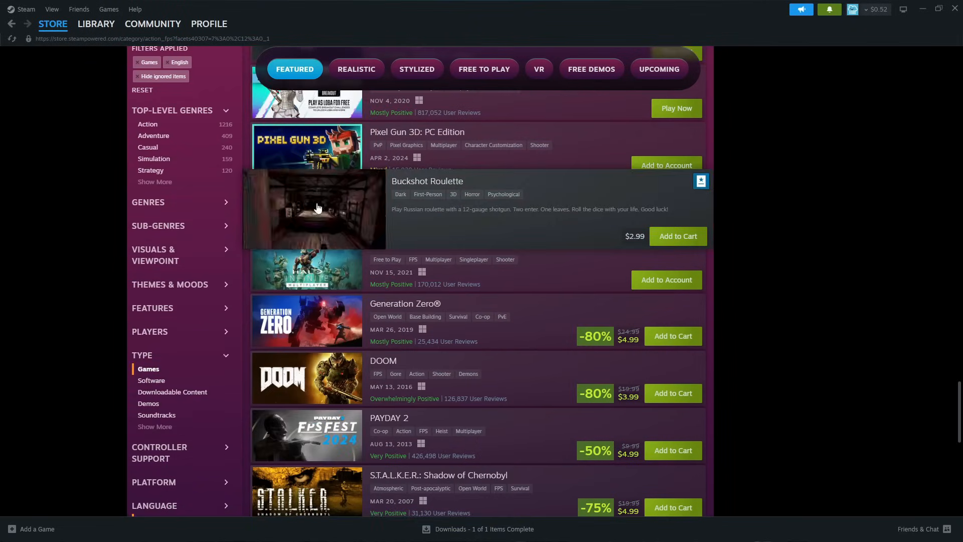
Step: Show only Discounted FPS Fest games and browse the first cheap deals
left_click(387, 118)
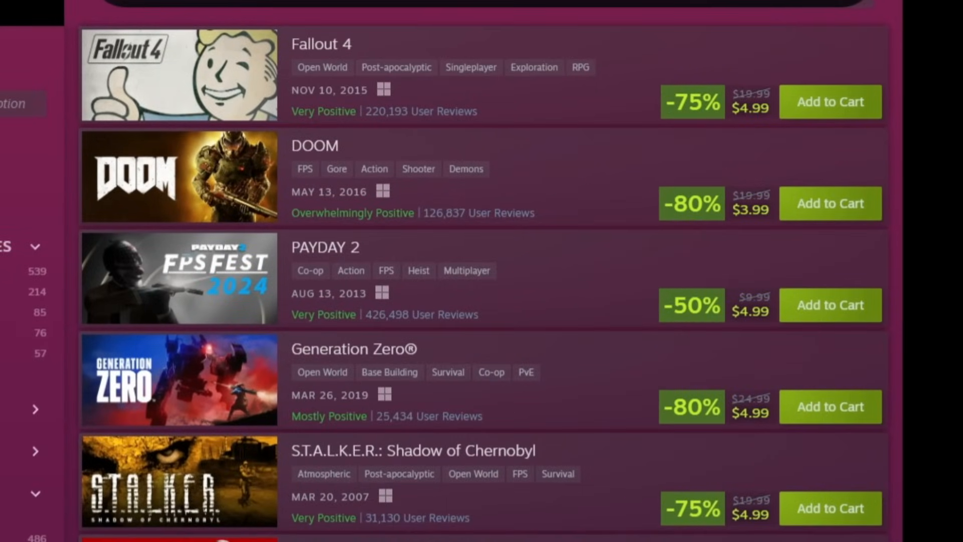
scroll("down", 3)
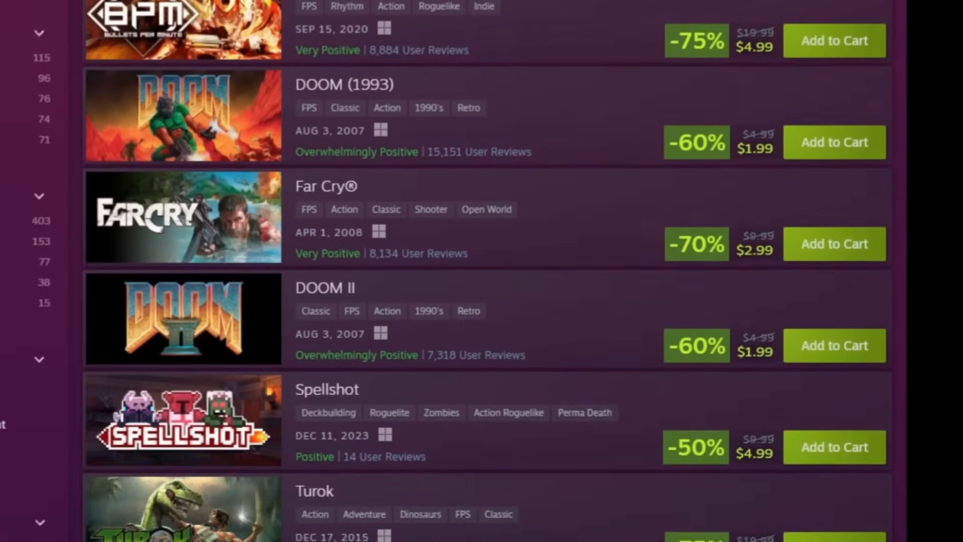
scroll("down", 3)
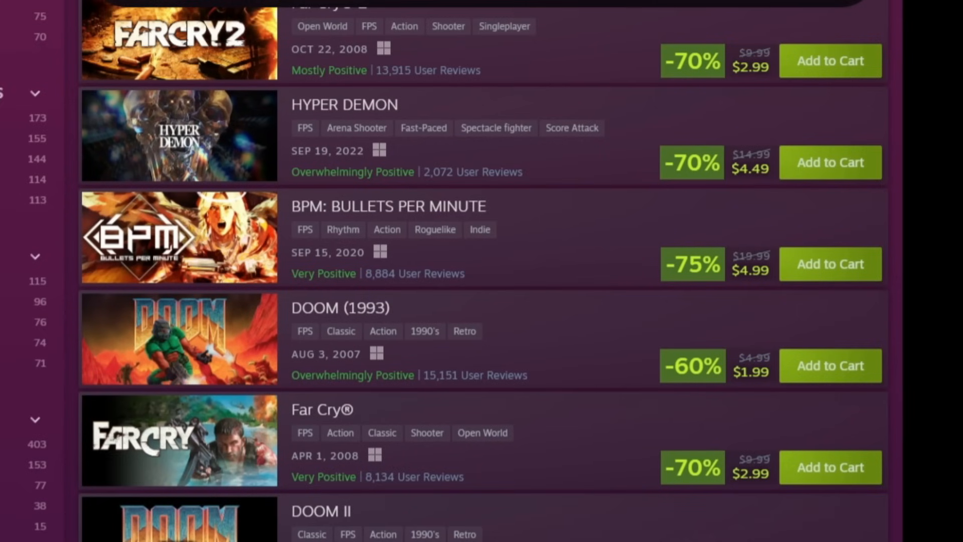
scroll("down", 3)
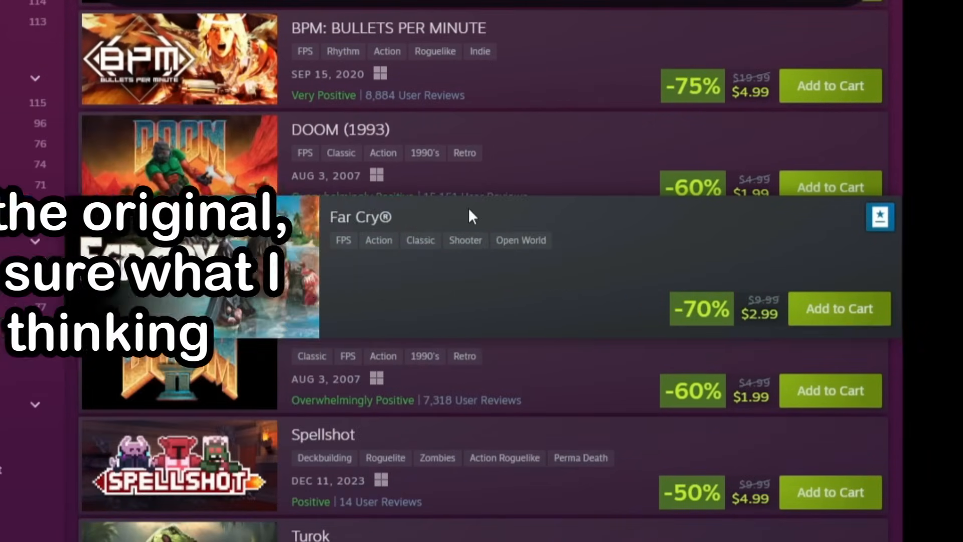
scroll("down", 3)
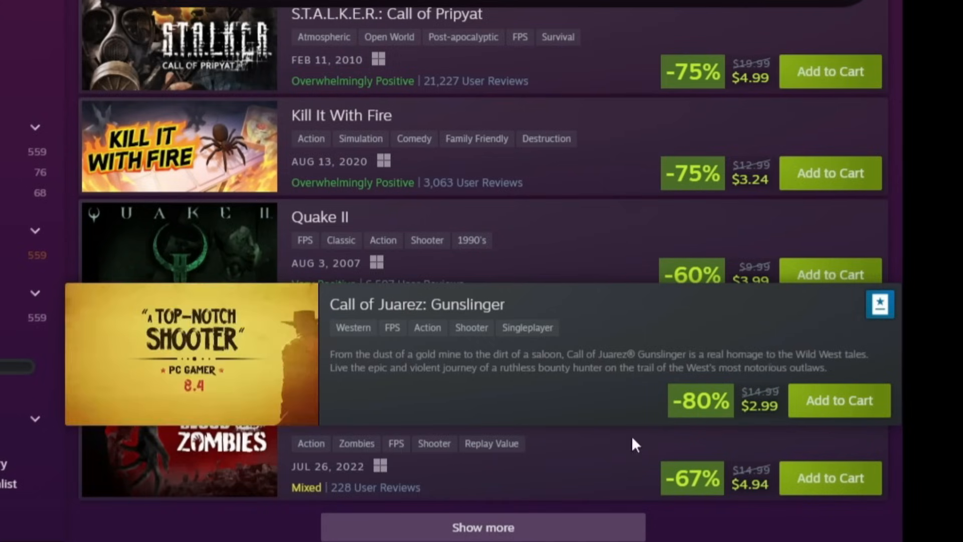
Step: Continue down the discounted shooters to the April 2024 releases
scroll("down", 3)
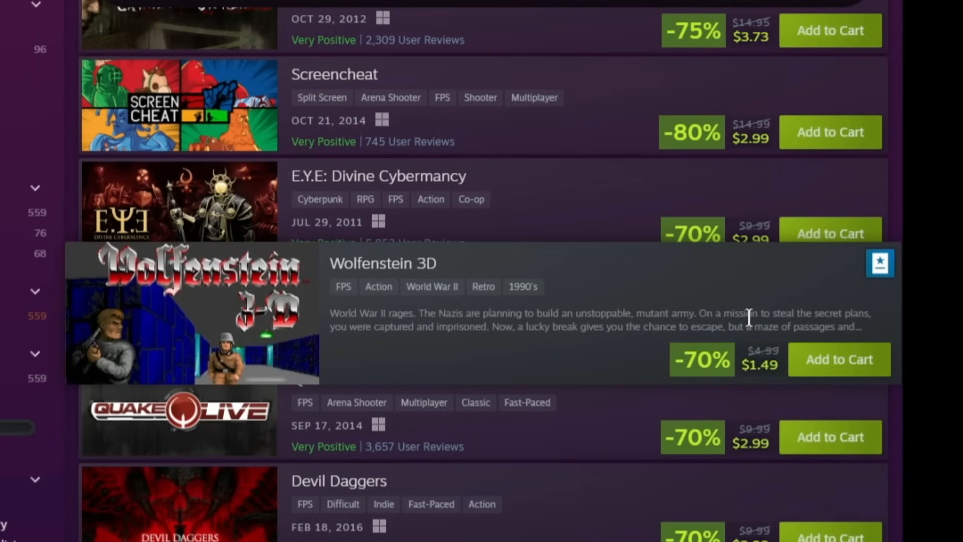
scroll("down", 3)
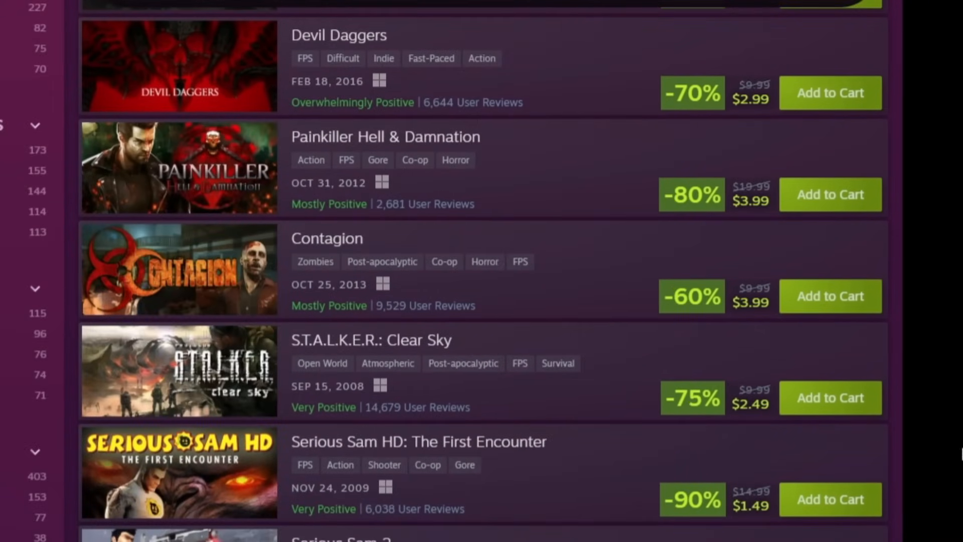
scroll("down", 3)
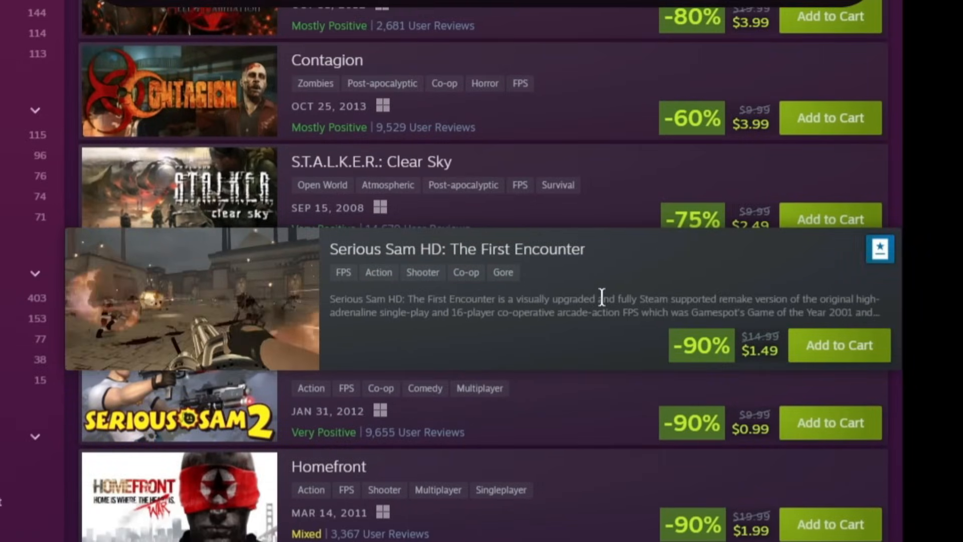
scroll("down", 3)
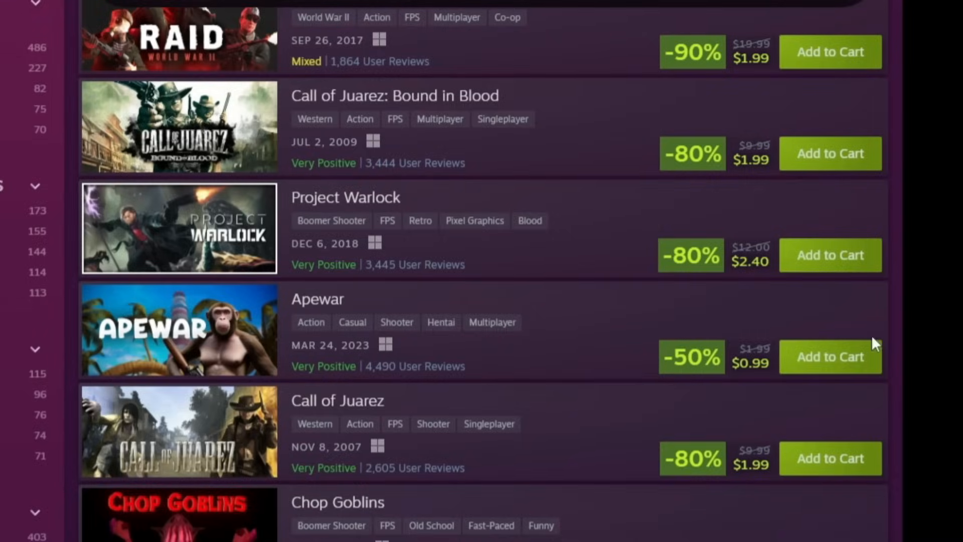
scroll("down", 3)
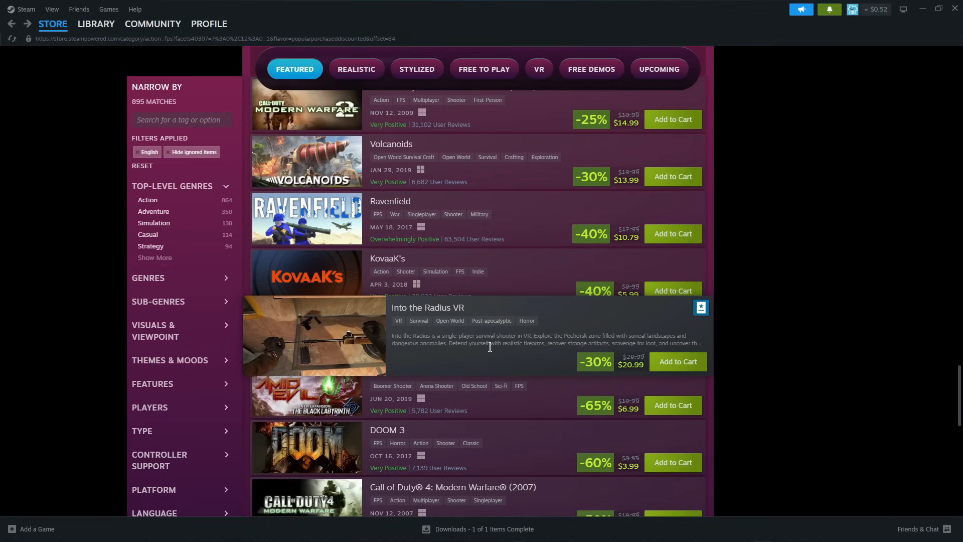
scroll("down", 3)
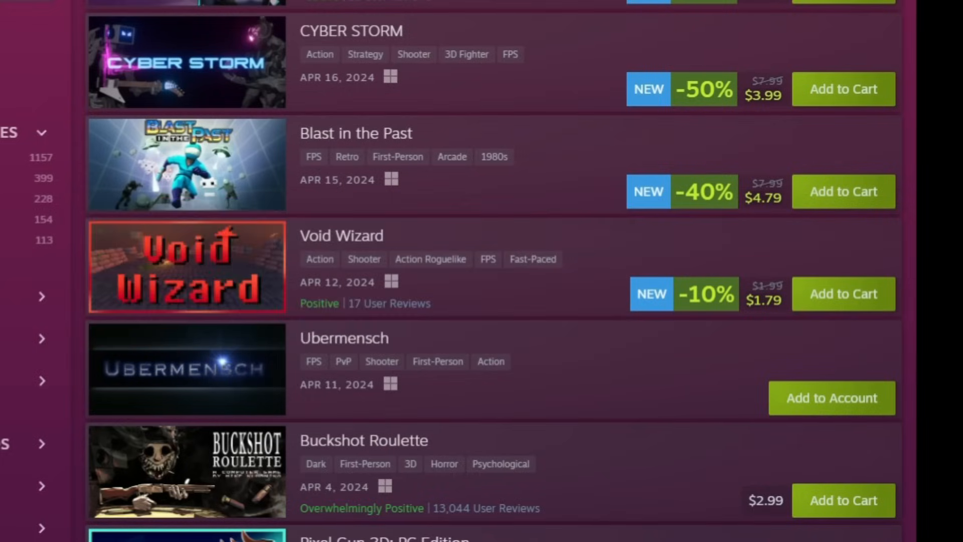
Step: Browse the Recently Released FPS Fest games back to late 2023, including Topswap
scroll("down", 3)
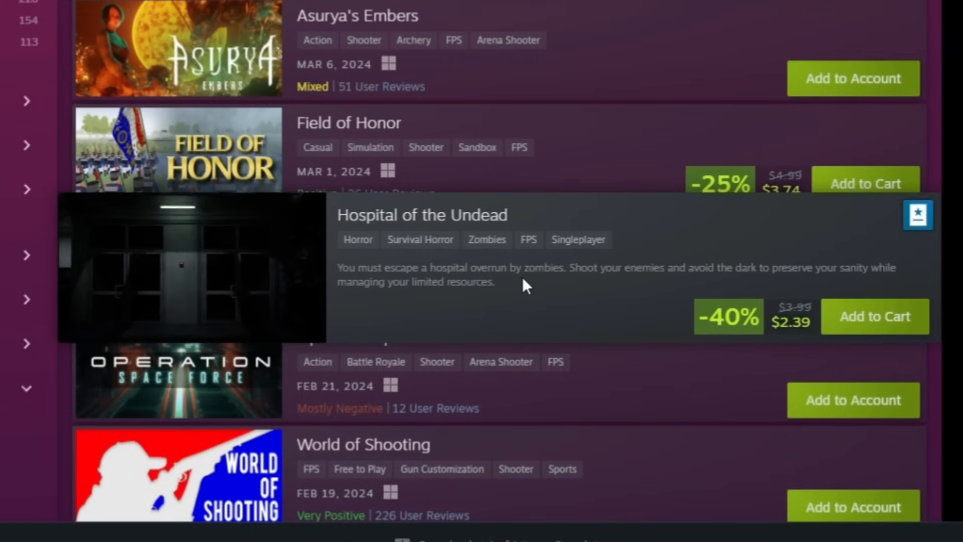
scroll("down", 3)
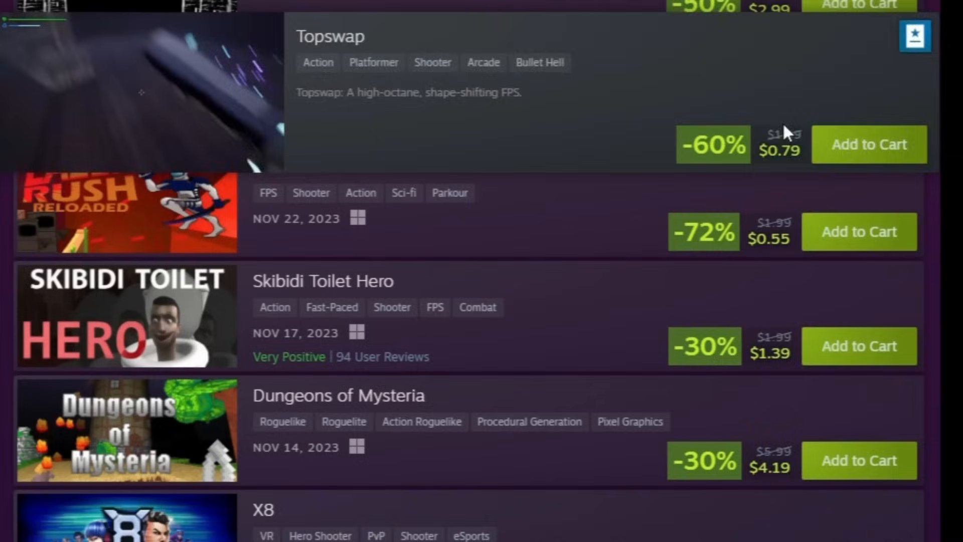
scroll("down", 3)
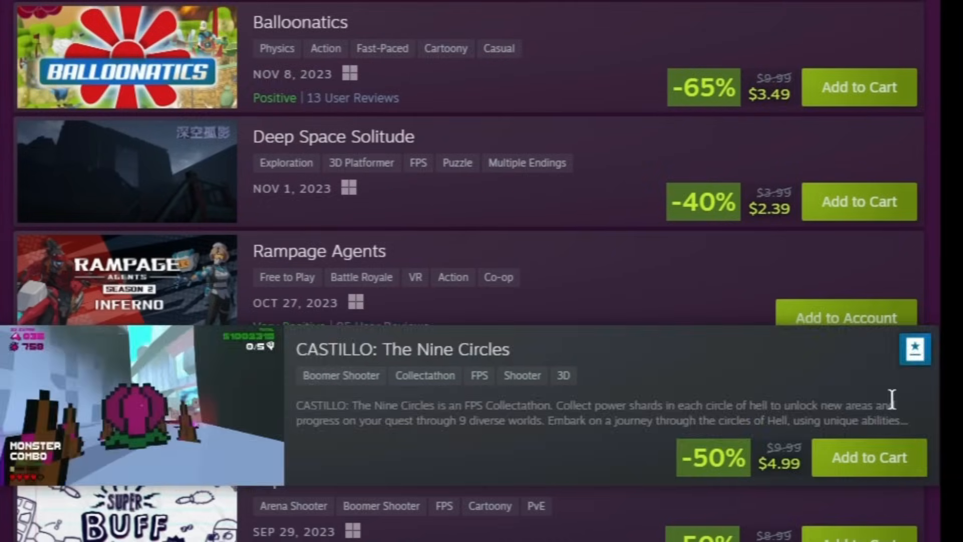
scroll("down", 3)
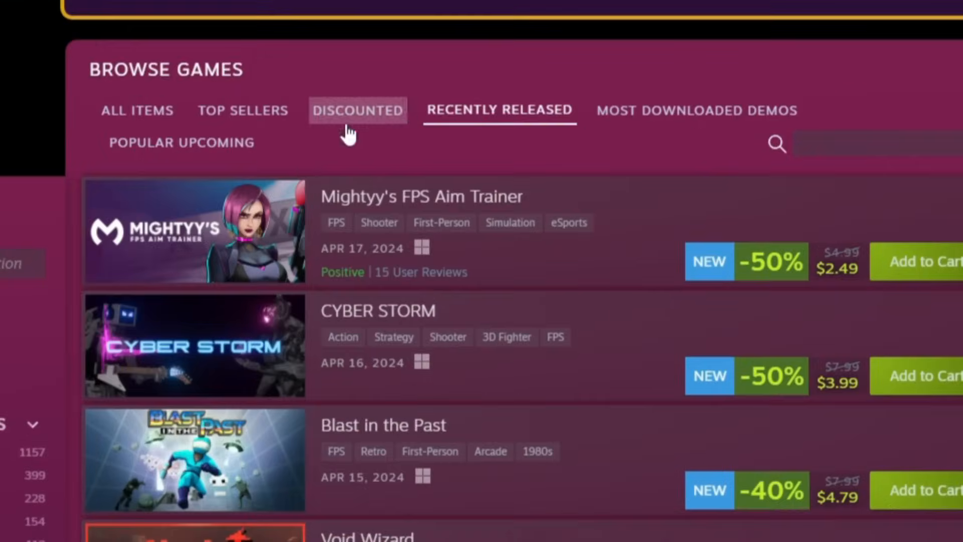
Step: Return to the Discounted list and browse past Wolfenstein to Deus Ex: Mankind Divided and Far Cry 2
left_click(357, 111)
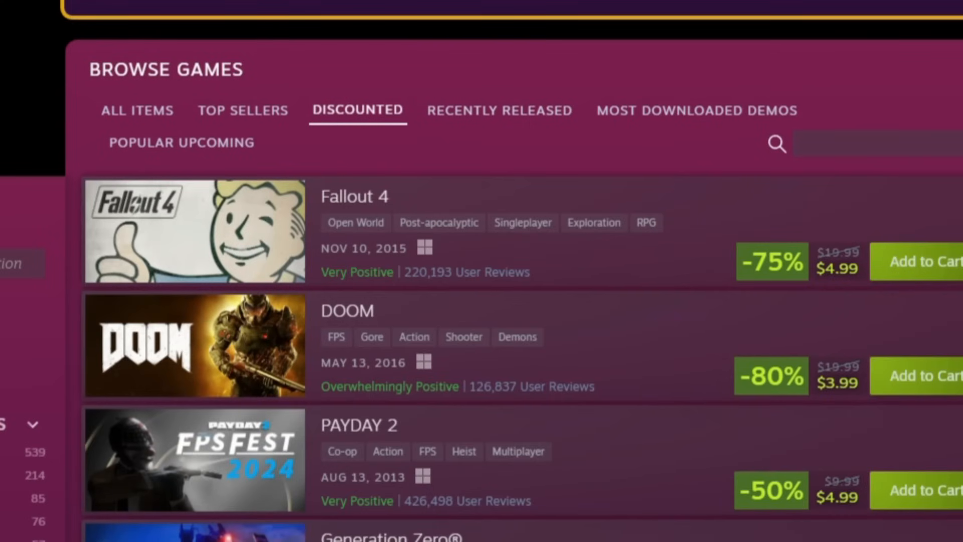
scroll("down", 3)
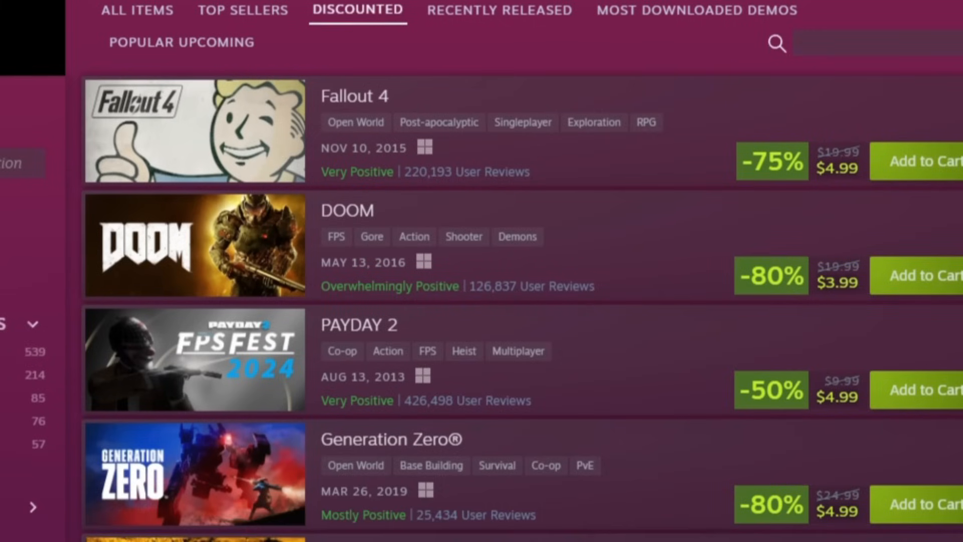
scroll("down", 3)
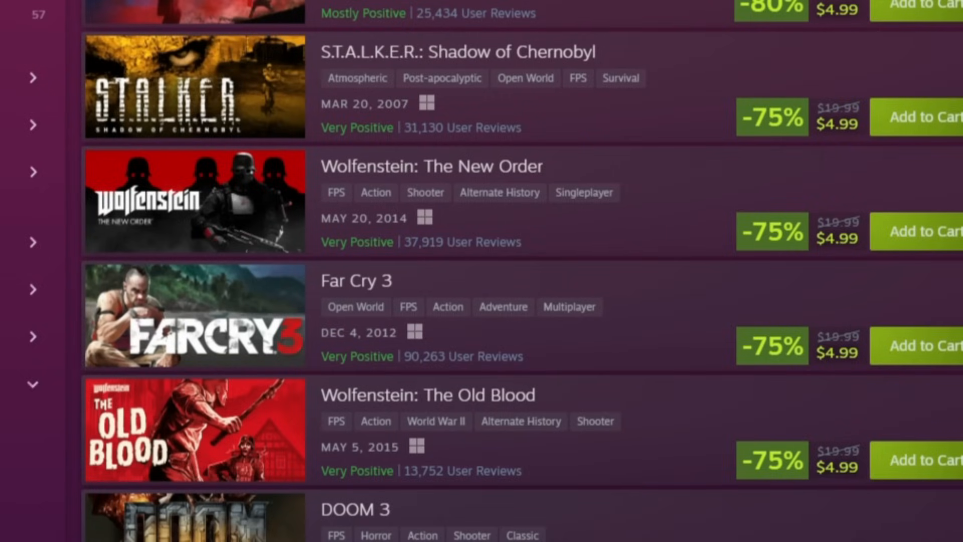
scroll("down", 3)
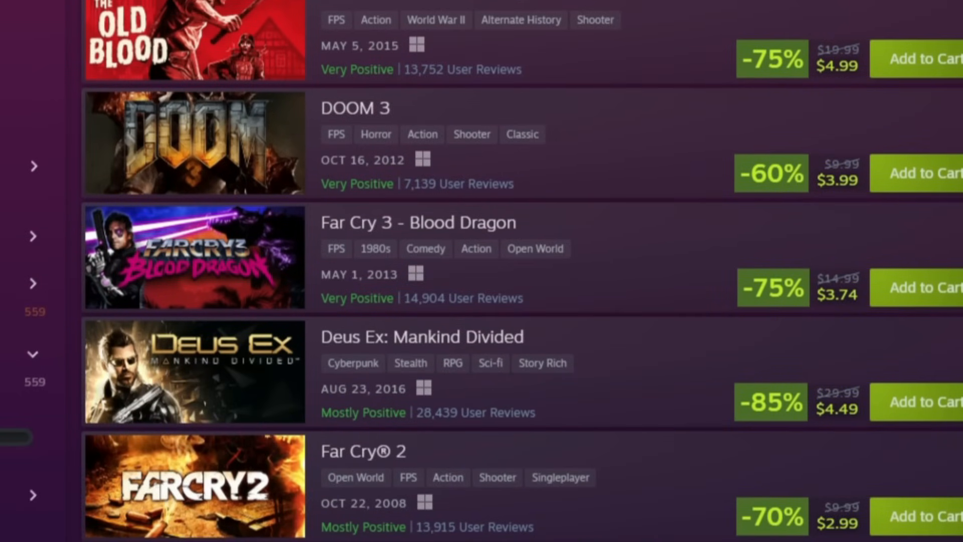
scroll("down", 3)
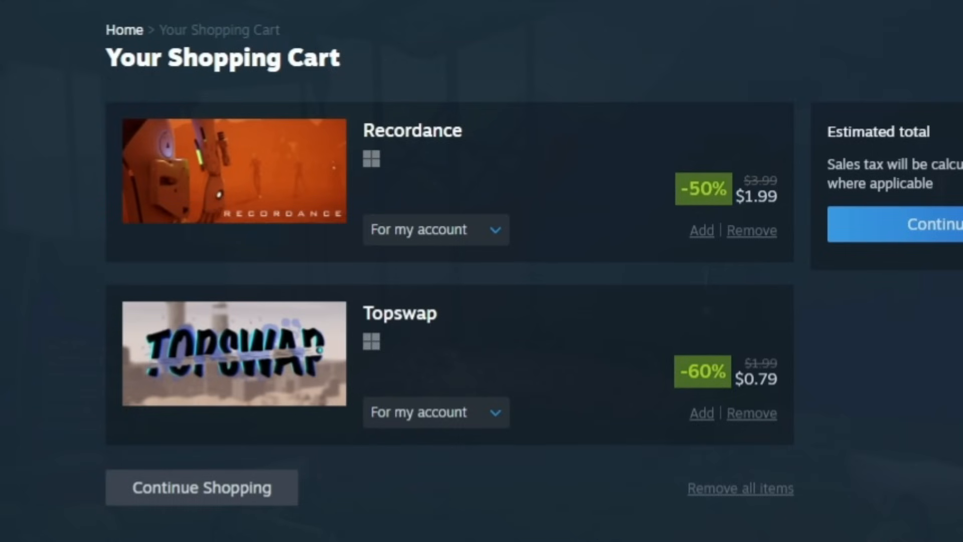
mouse_move(505, 324)
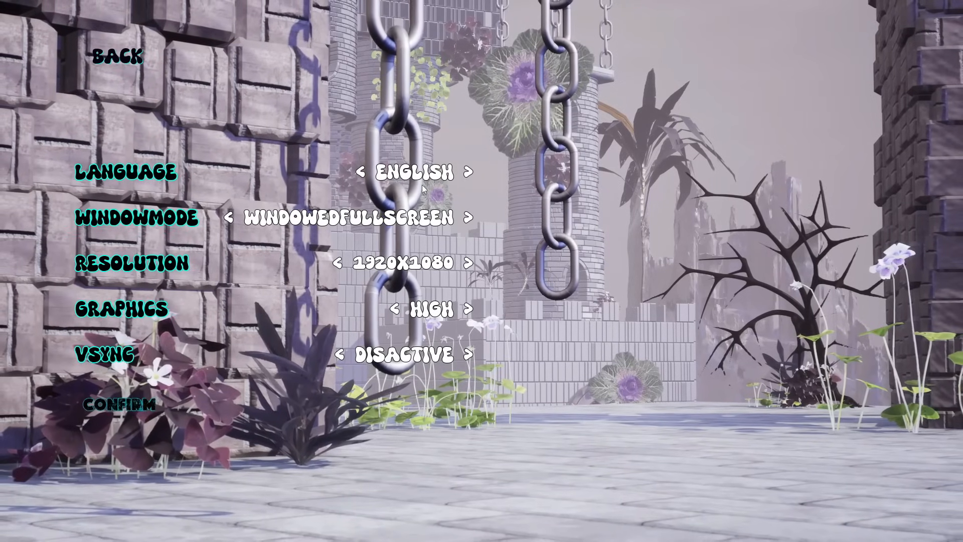
Step: Leave Topswap's settings and start a Just Play run
left_click(117, 55)
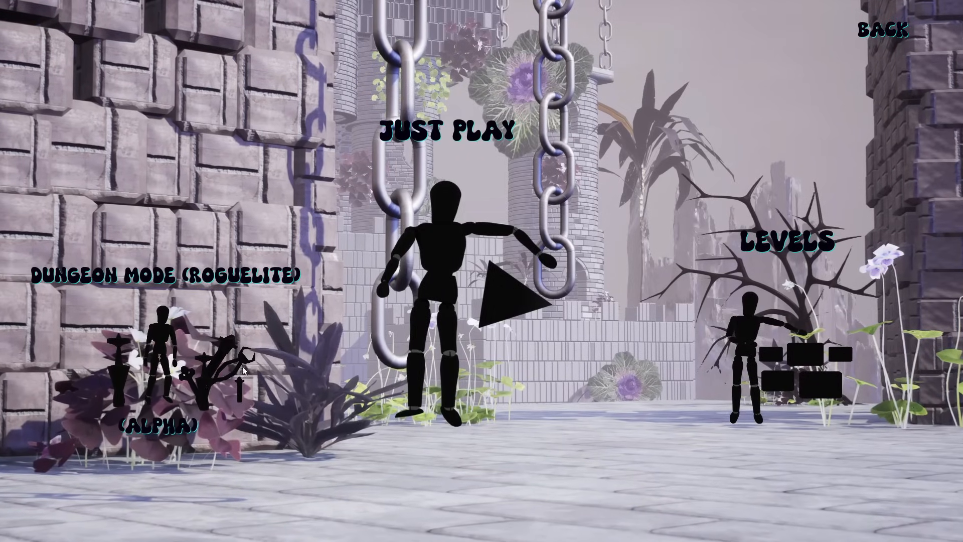
left_click(503, 298)
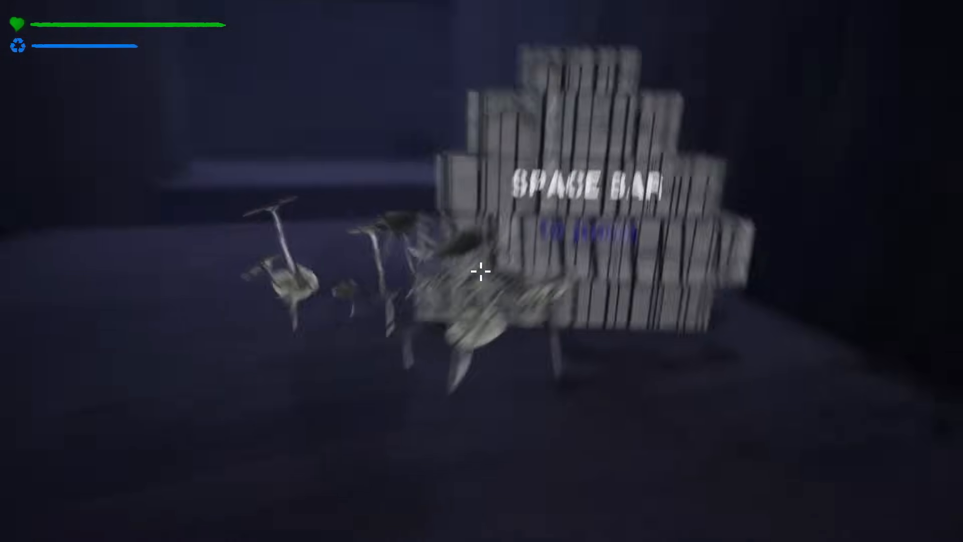
Step: Jump, resume from pause, walk the corridor and swap into the bladed robot
key("space")
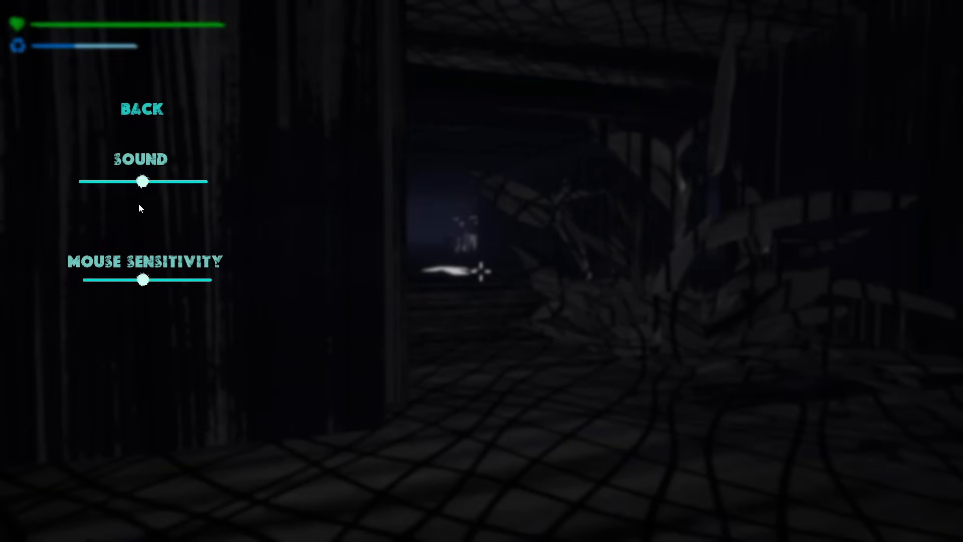
left_click(140, 108)
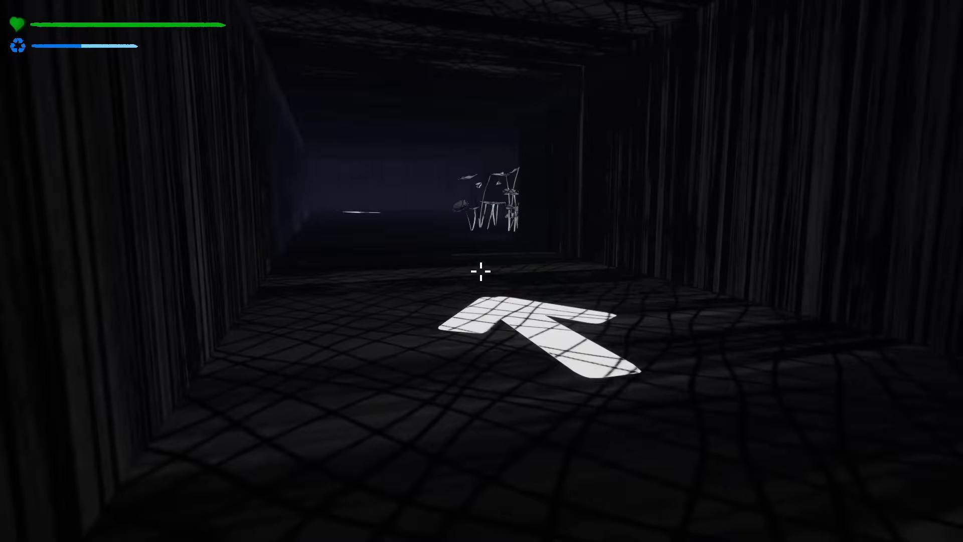
key("w")
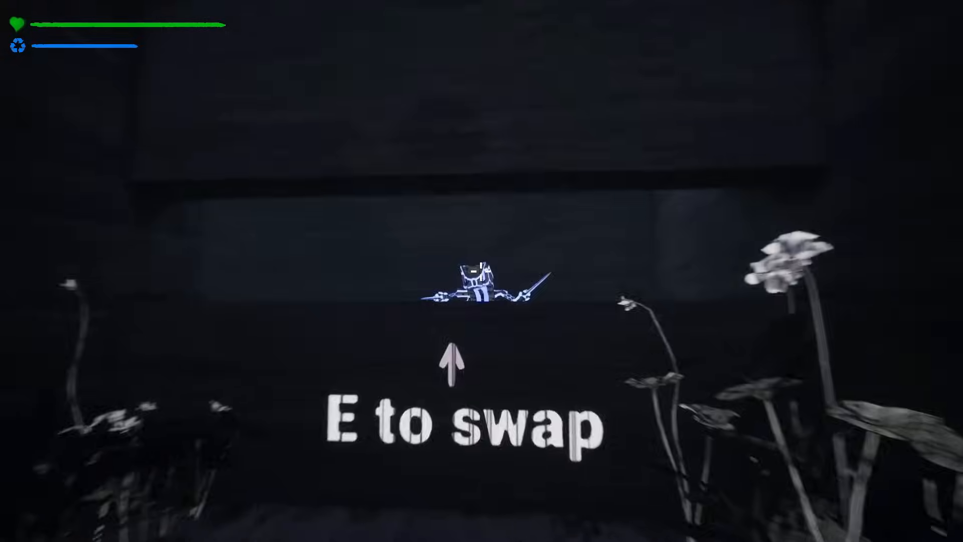
key("e")
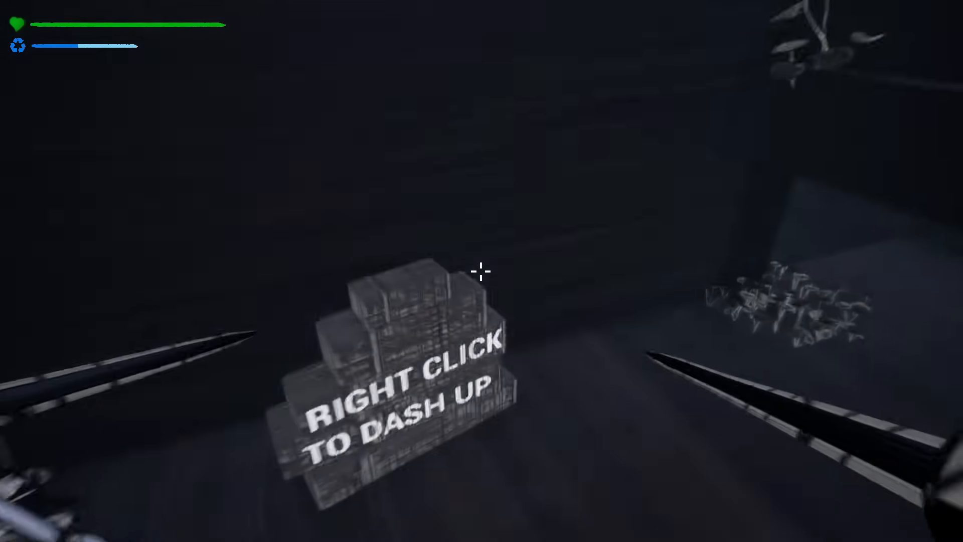
Step: Dash up onto the tutorial block as the sign instructs
right_click(481, 270)
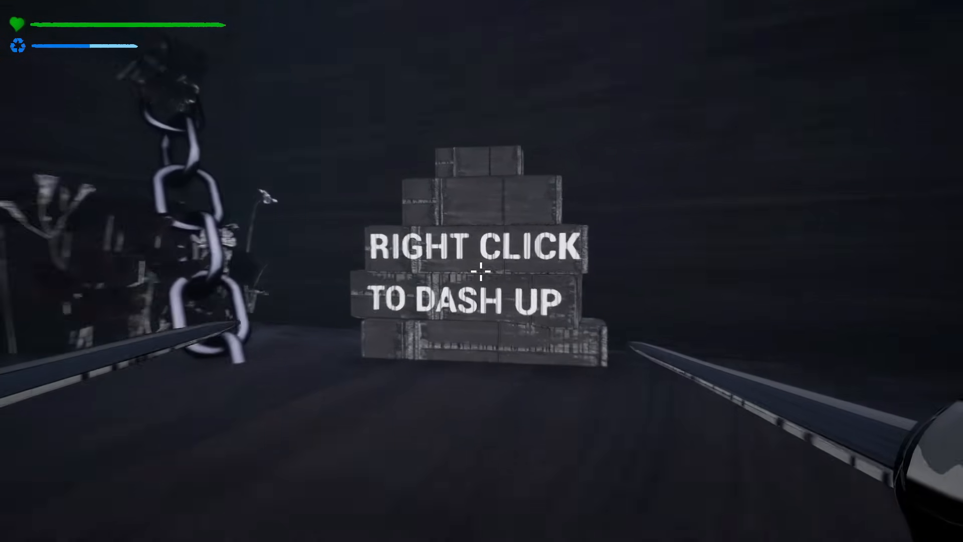
right_click(481, 271)
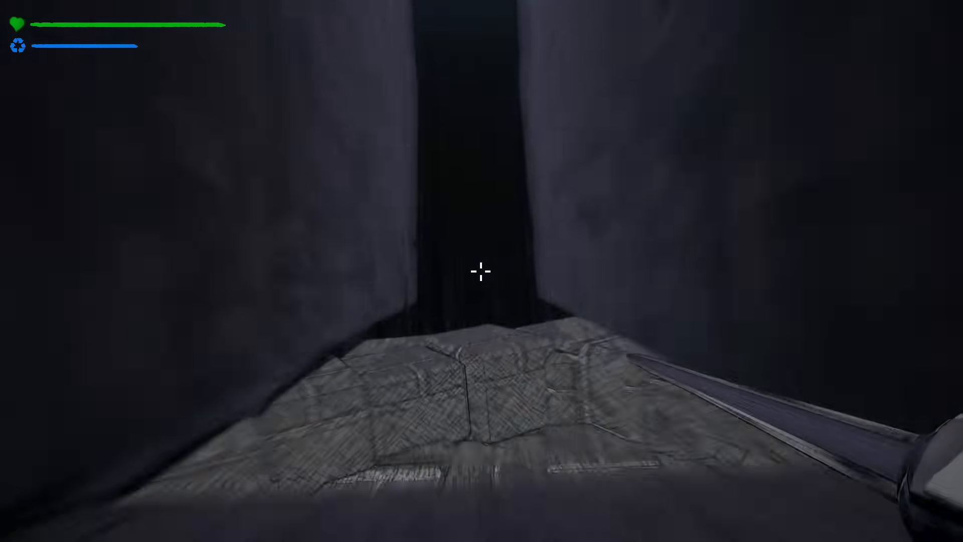
mouse_move(481, 270)
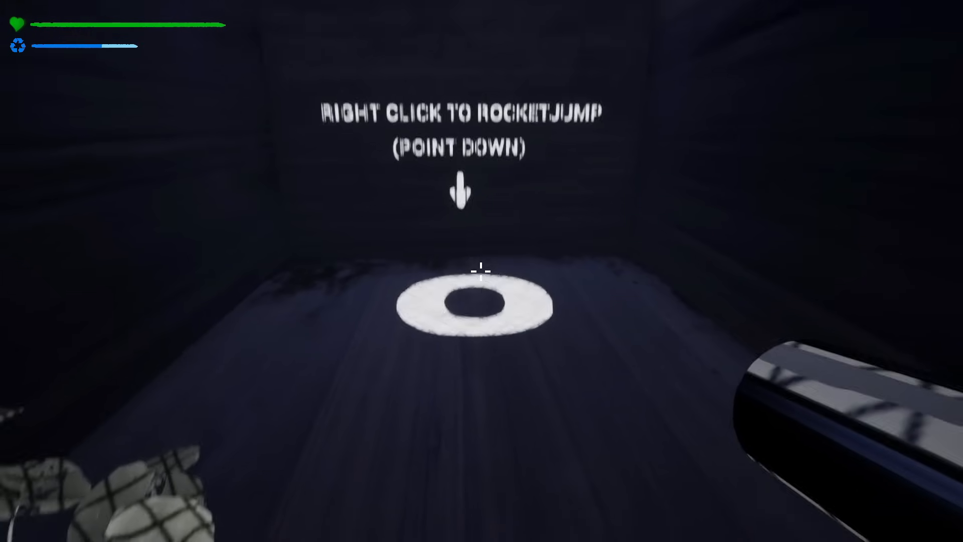
Step: Rocket jump from the marked floor ring
right_click(481, 271)
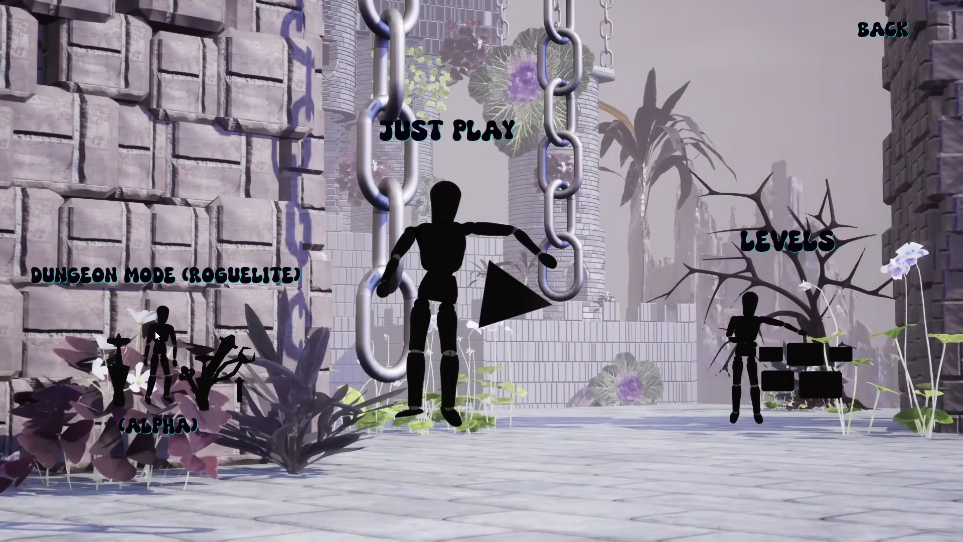
Step: Start another Topswap level from the mode menu
left_click(446, 130)
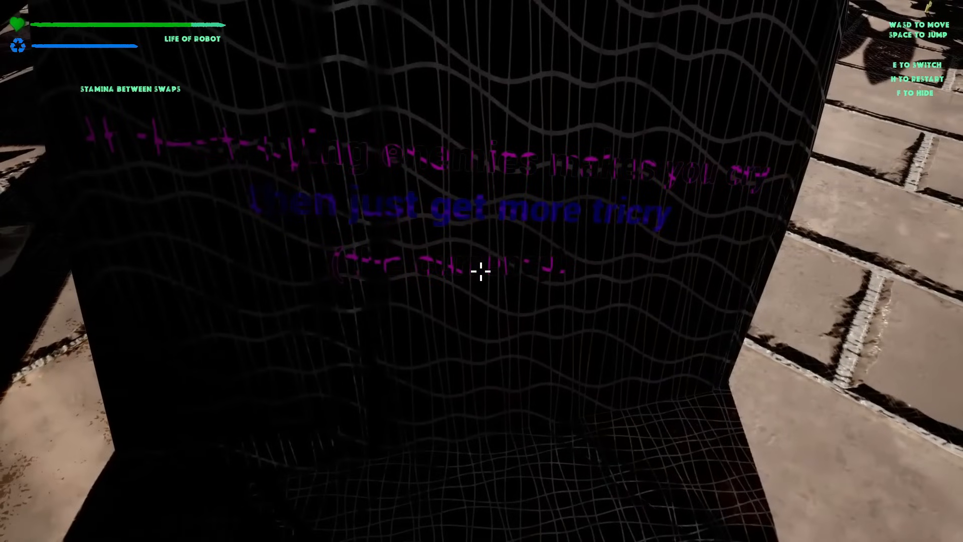
mouse_move(482, 271)
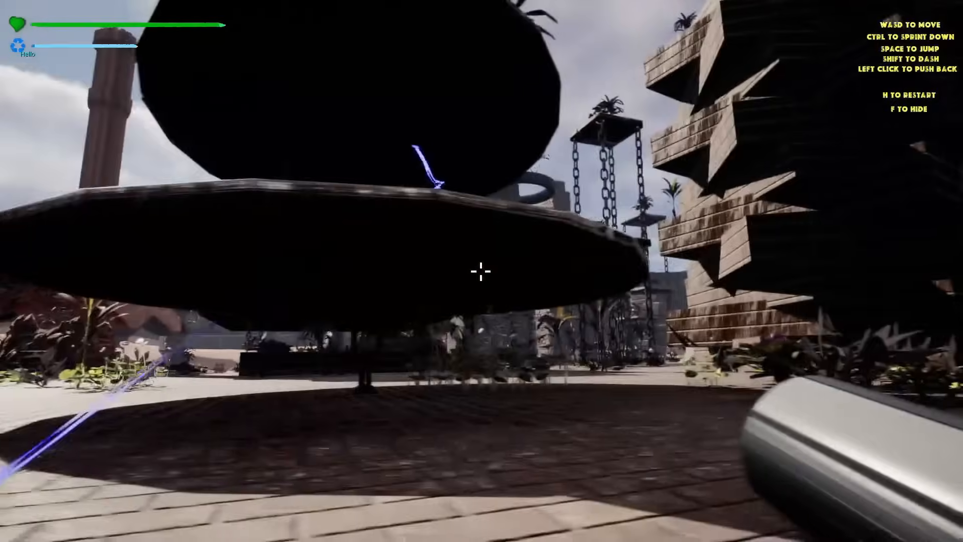
Step: Fire the push-back weapon in the outdoor level, then start a new Recordance game
left_click(482, 271)
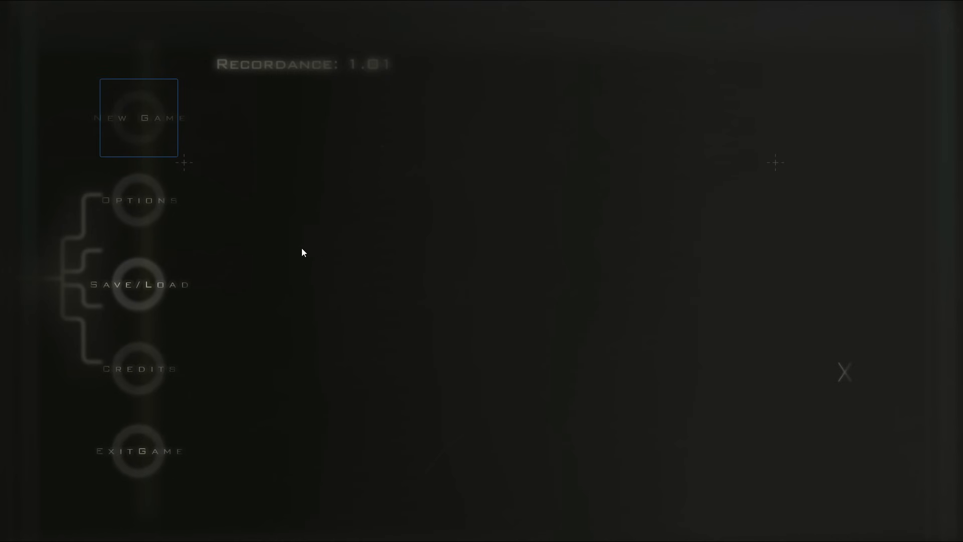
left_click(138, 200)
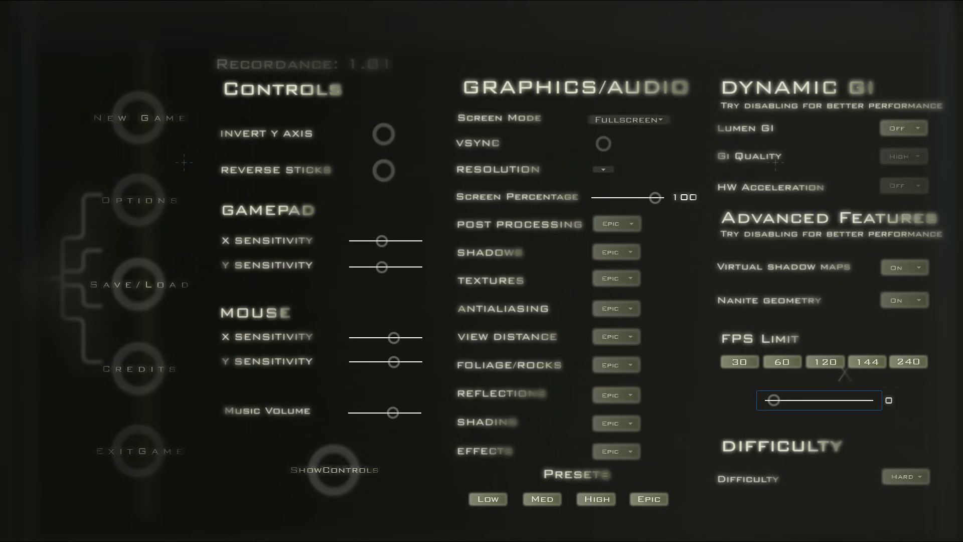
Step: Start a new game from the Options screen so the 'Enter your name' prompt appears
left_click(908, 361)
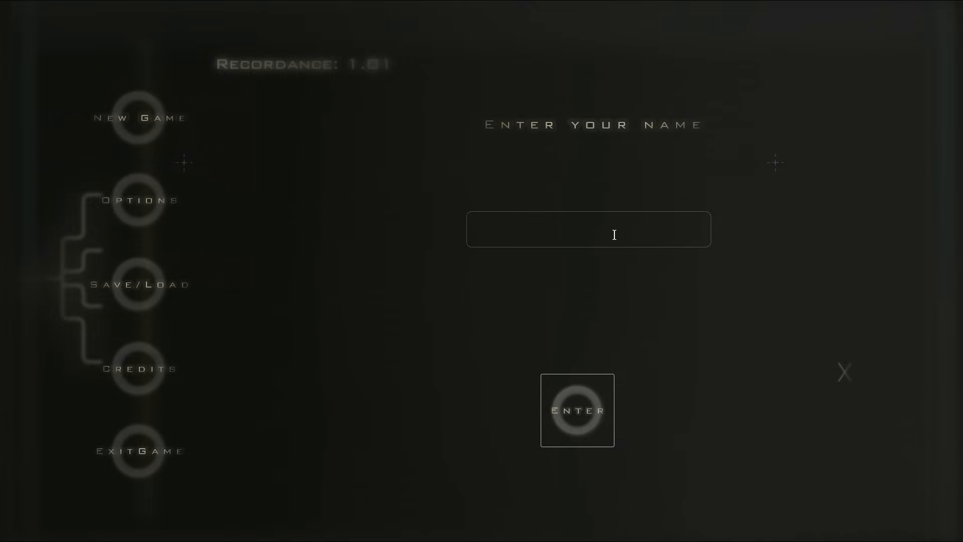
Step: Enter the player name 'MuffinManMLG' and confirm it to begin the mission
type("MuffinManMLG")
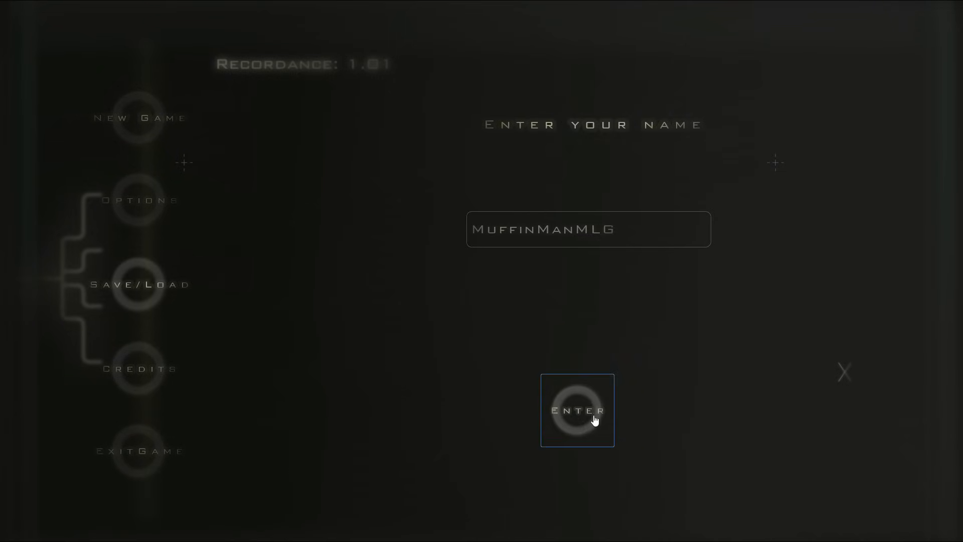
left_click(576, 410)
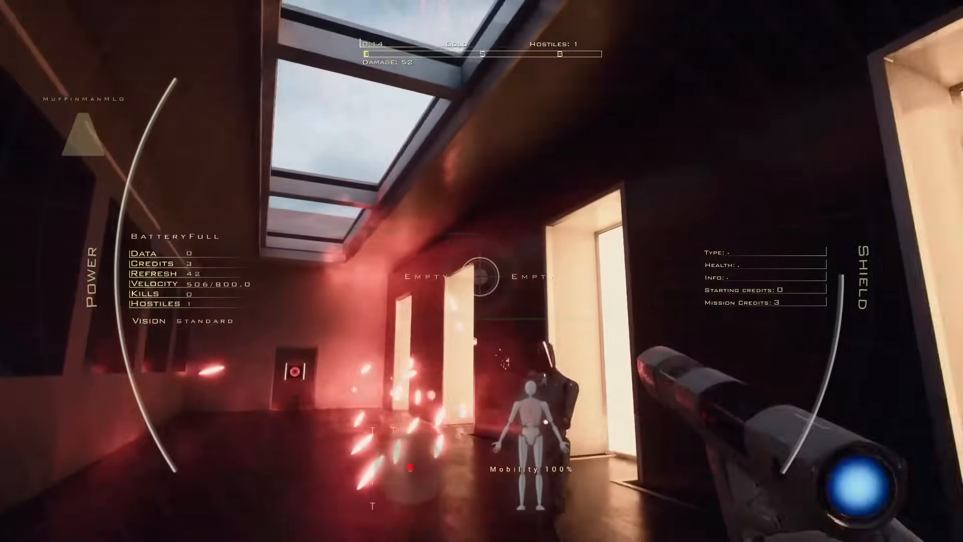
Step: Shoot the hall robots until Kills reads 1, then pause the mission
left_click(481, 275)
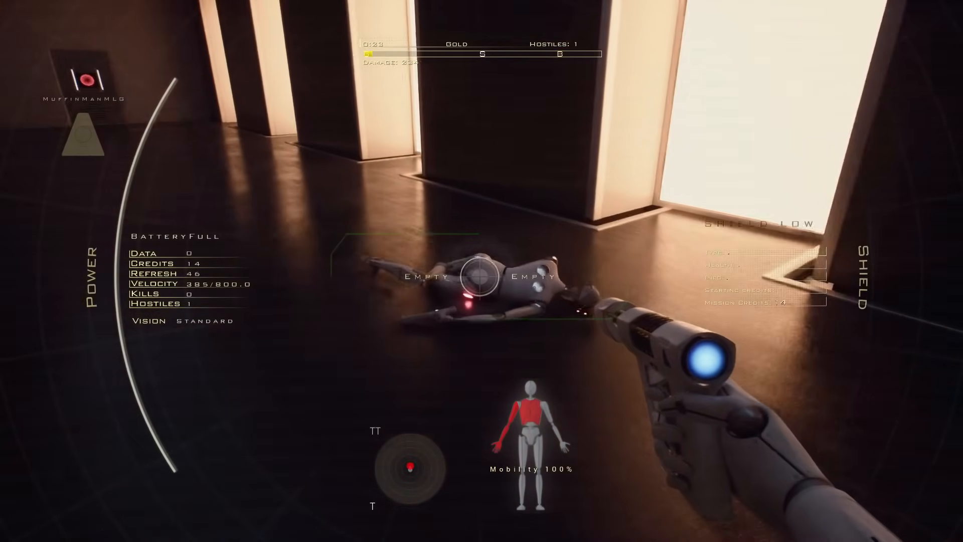
left_click(472, 277)
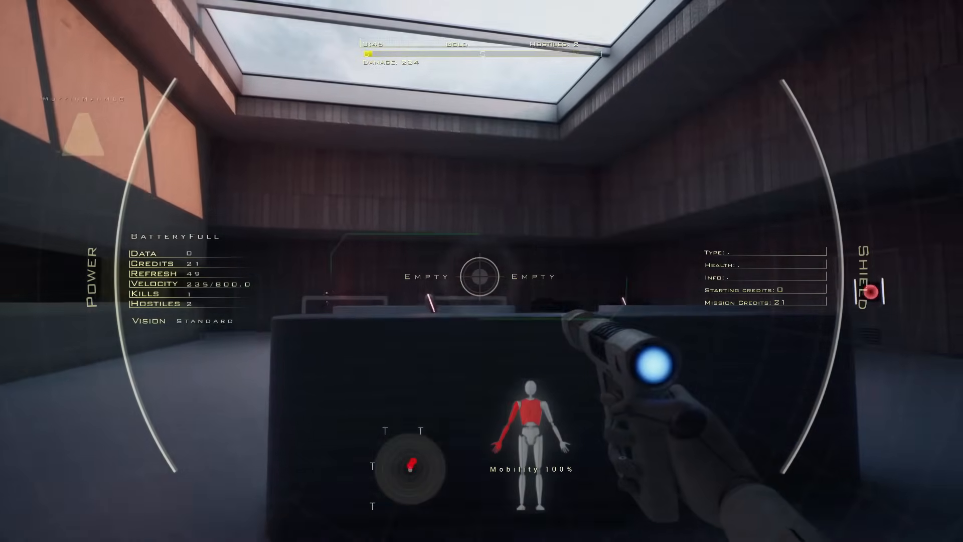
left_click(481, 276)
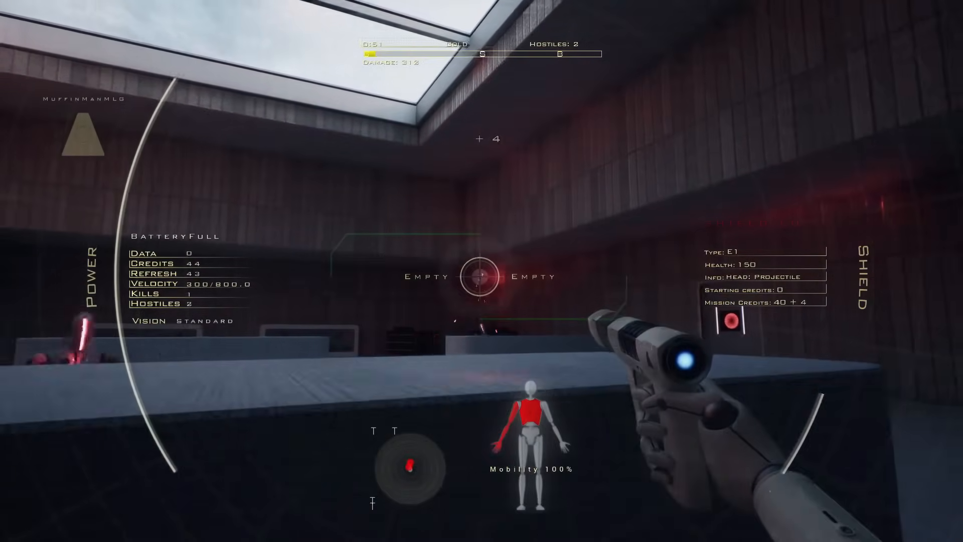
key("Escape")
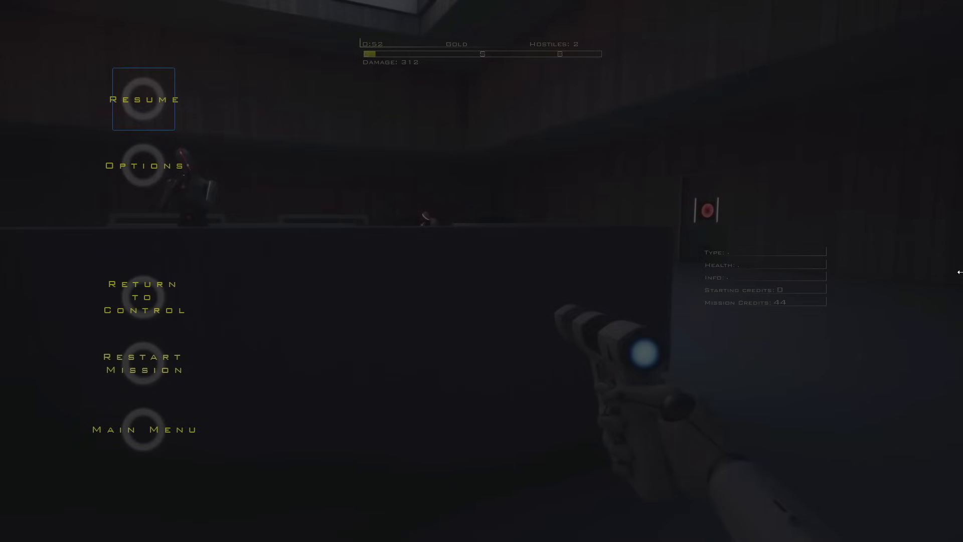
Step: Resume the mission and attack the sword robots until no hostiles remain
left_click(144, 99)
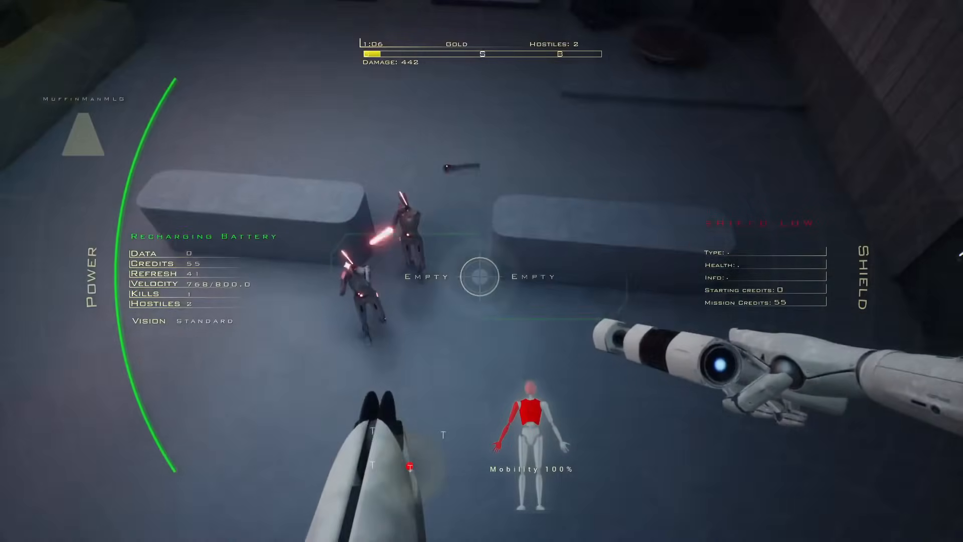
left_click(481, 277)
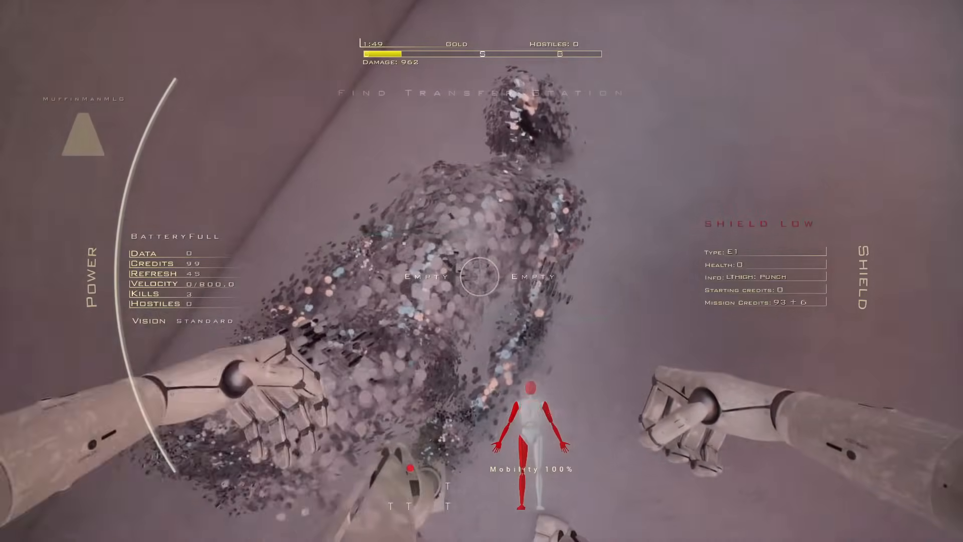
Step: Pause to view the keyboard, mouse and gamepad controls overlay, then dismiss it
key("Escape")
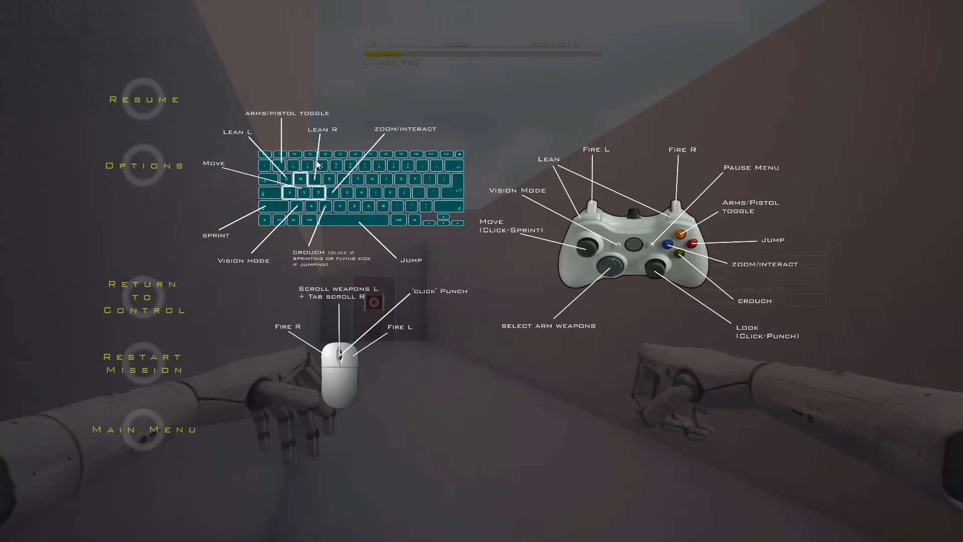
mouse_move(396, 139)
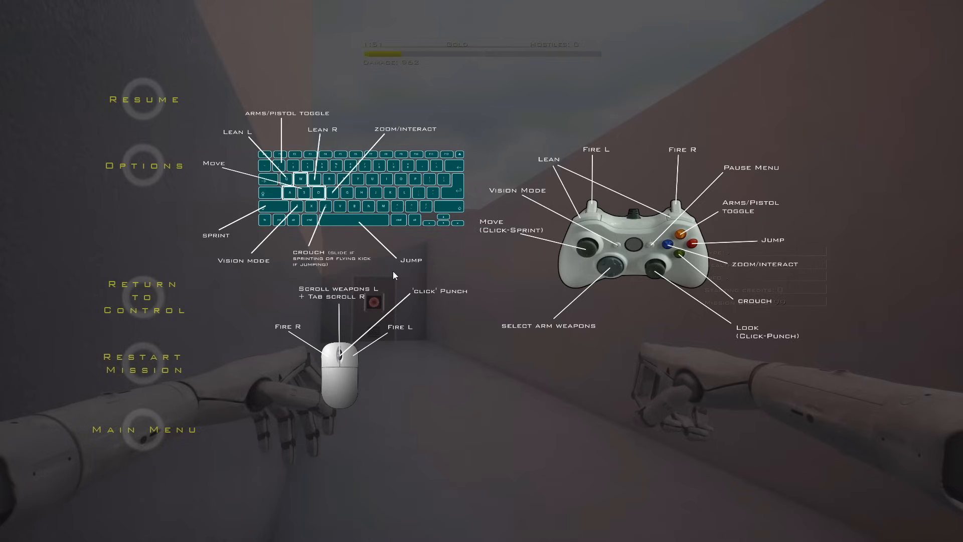
mouse_move(419, 283)
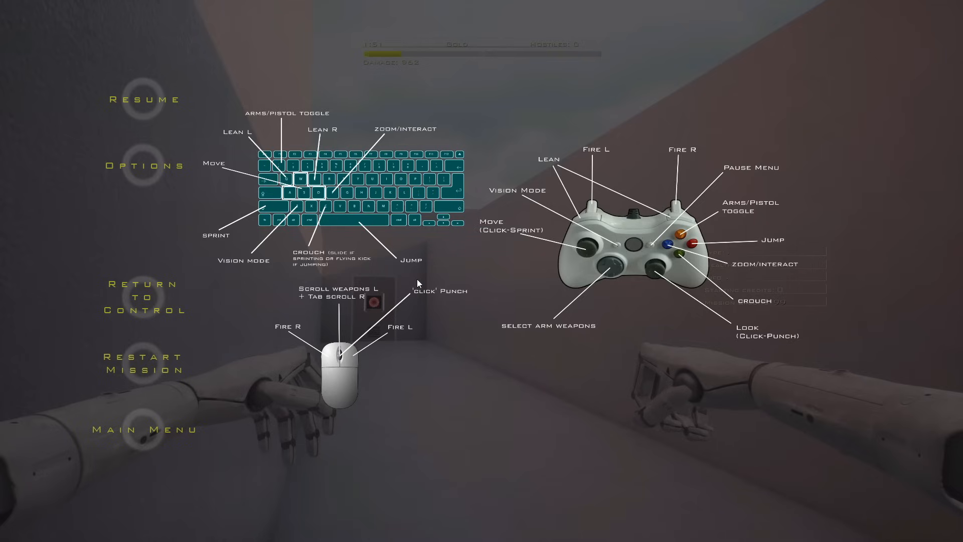
mouse_move(373, 268)
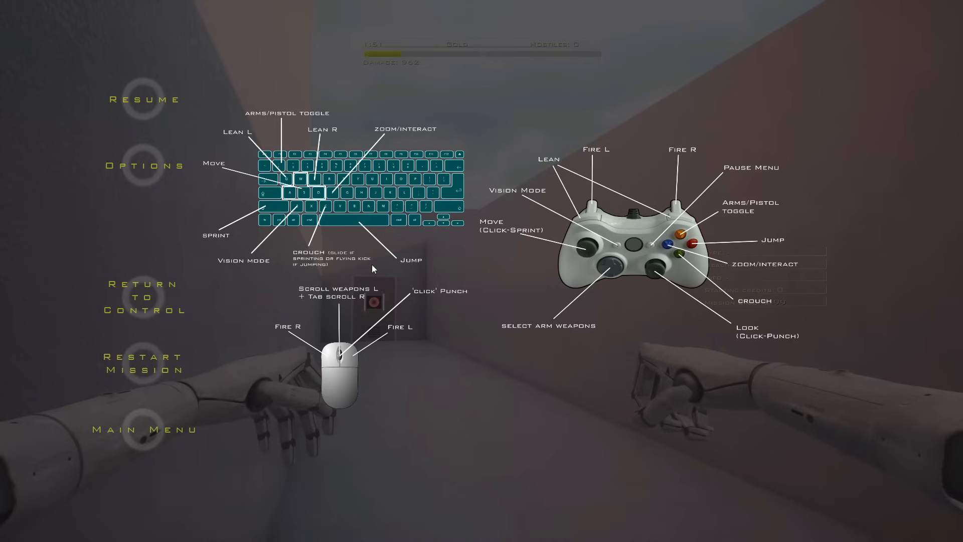
mouse_move(420, 259)
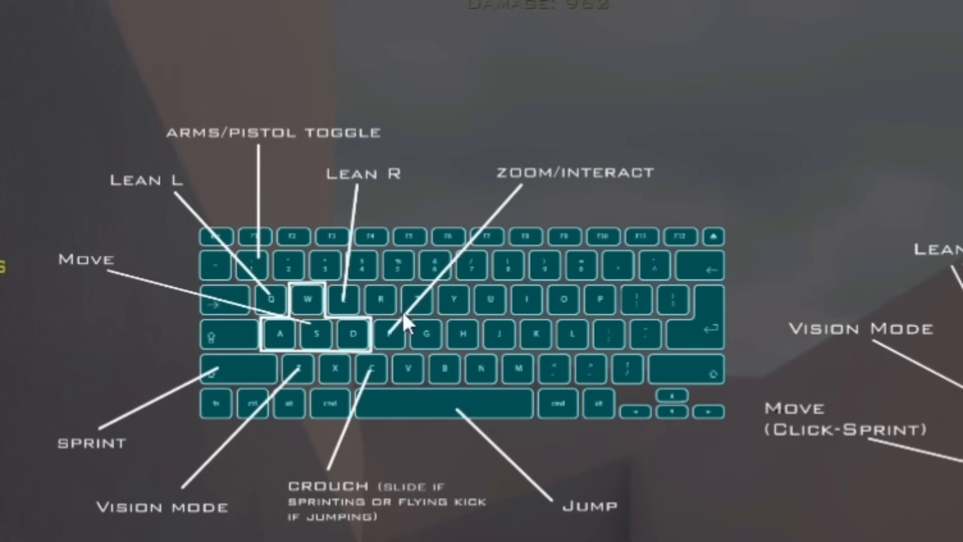
key("Escape")
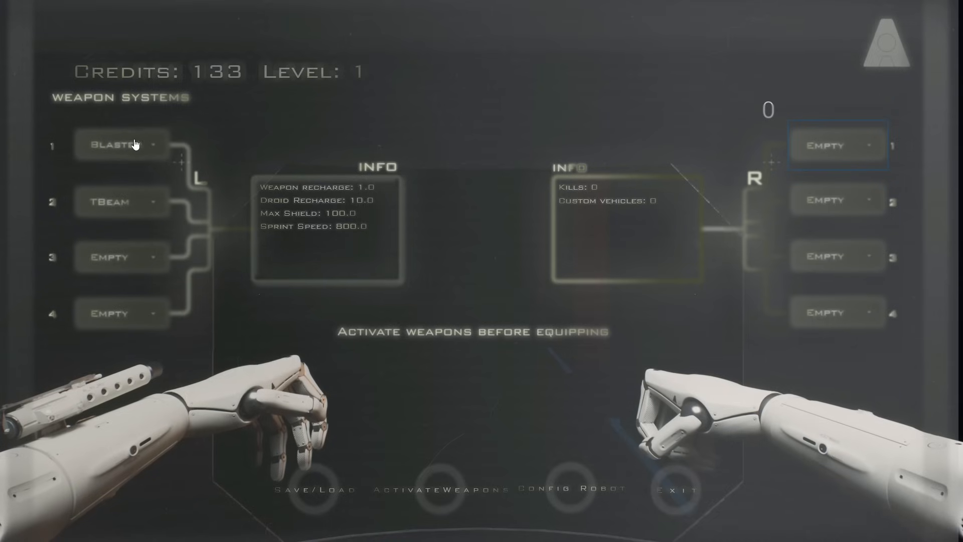
Step: Set left slot 2 to Empty and assign TBeam to right slot 1 in Weapon Systems
left_click(121, 145)
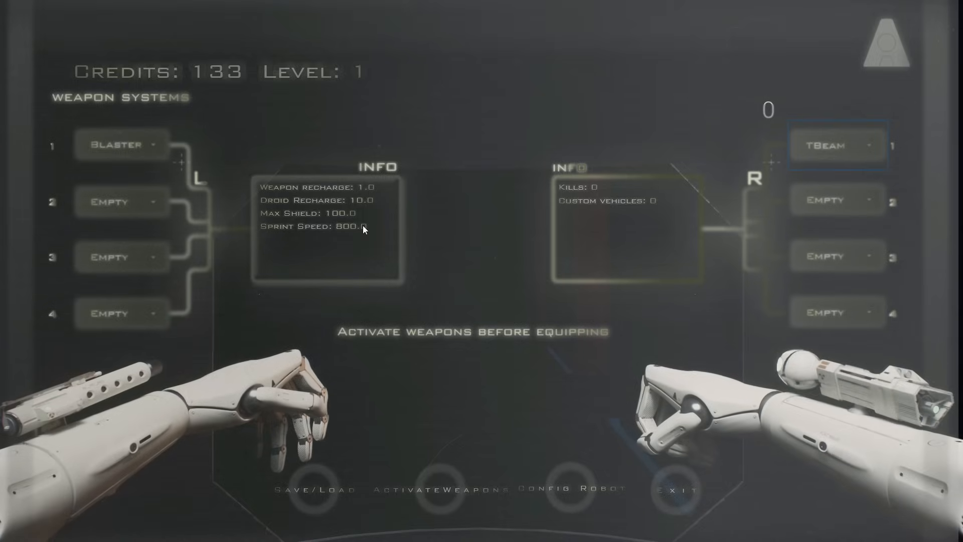
left_click(315, 489)
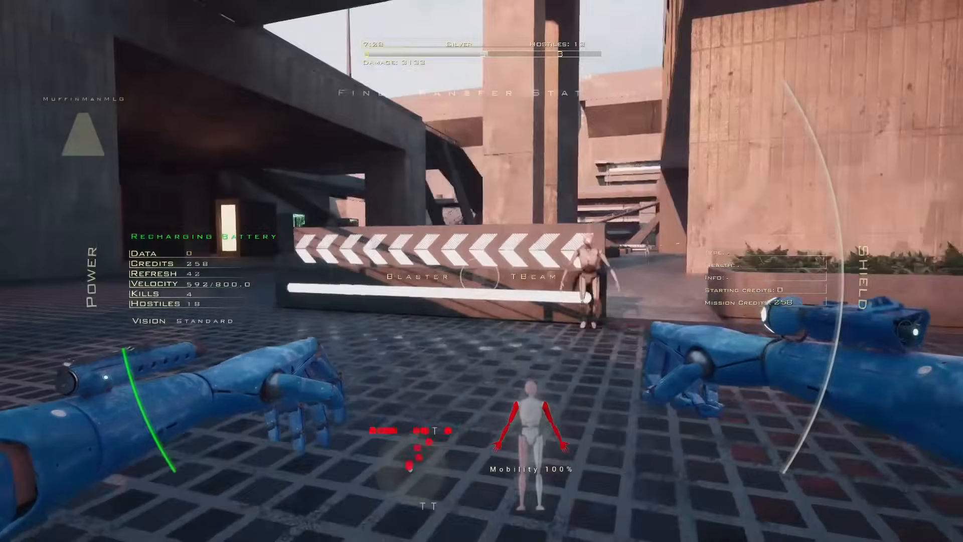
Step: Pause the mission and bring up the Options screen with Controls and Graphics/Audio settings
key("Escape")
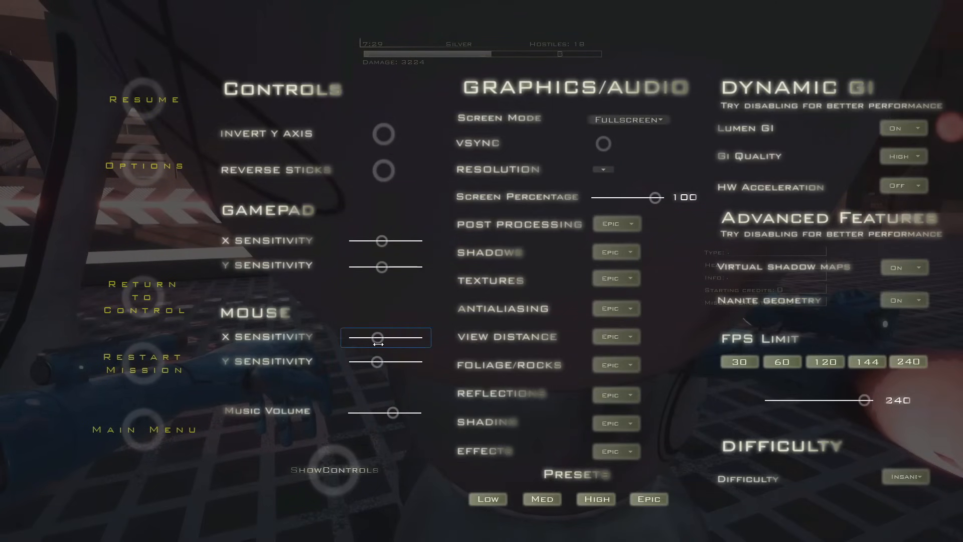
left_click(144, 99)
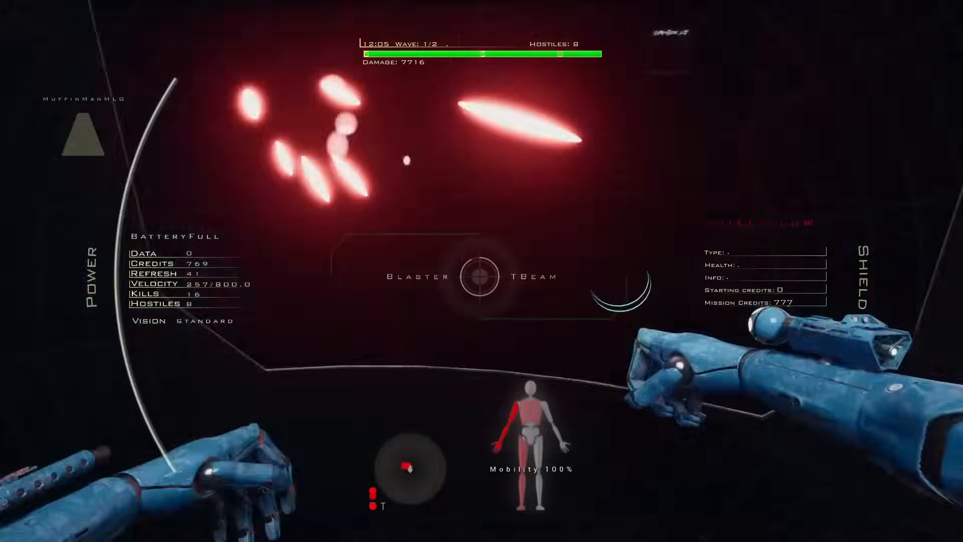
Step: Pause mid-mission and quit to the Recordance main menu
key("Escape")
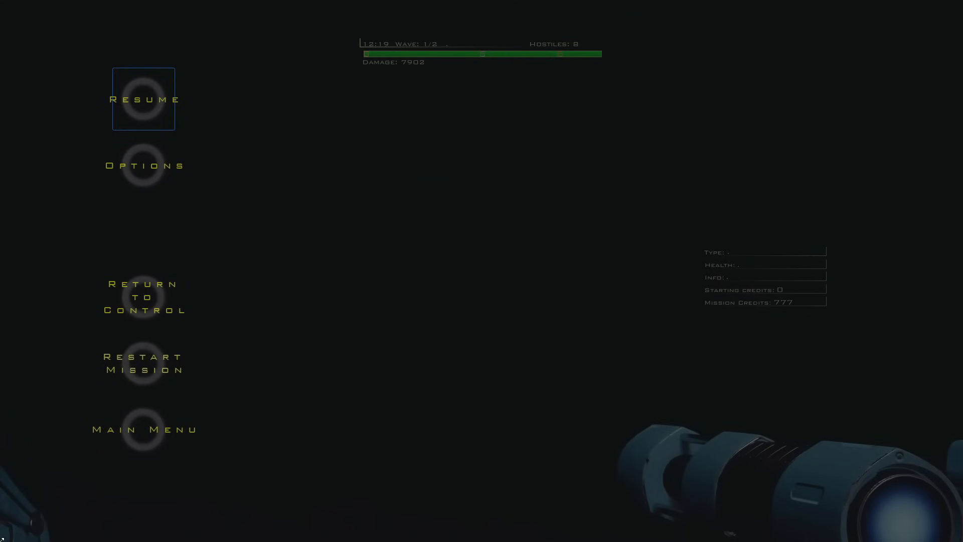
left_click(143, 428)
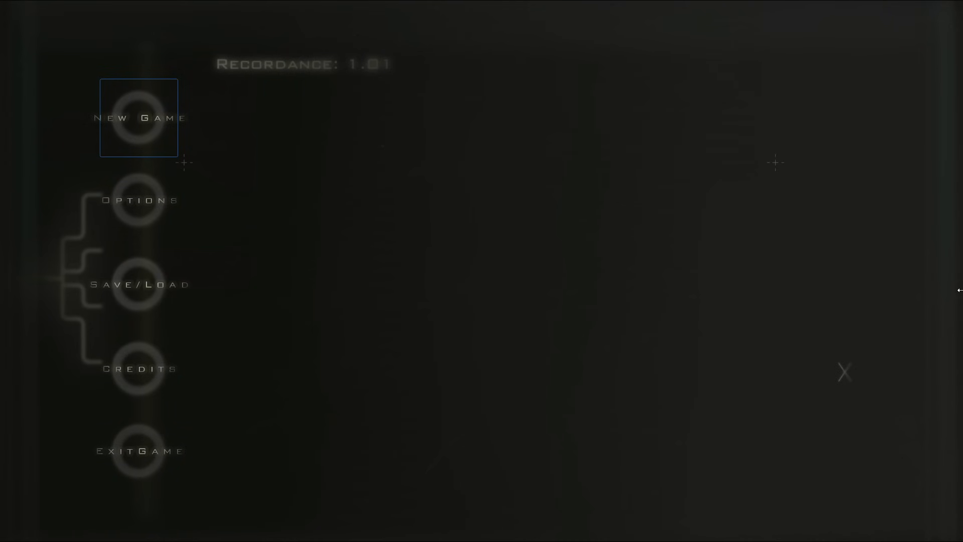